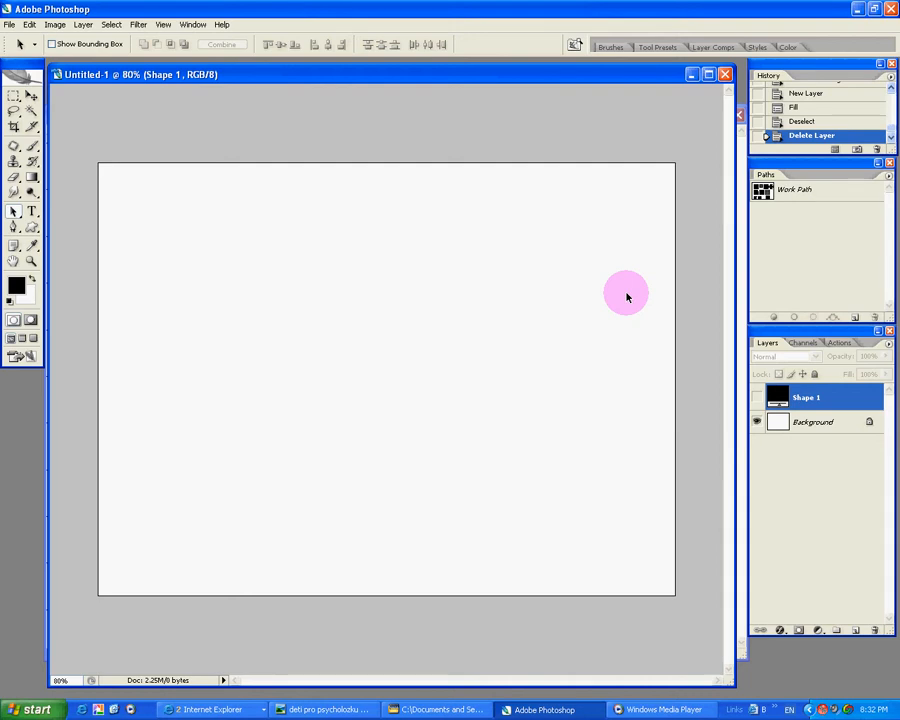
{"action": "mouse_move", "coordinate": [688, 273]}
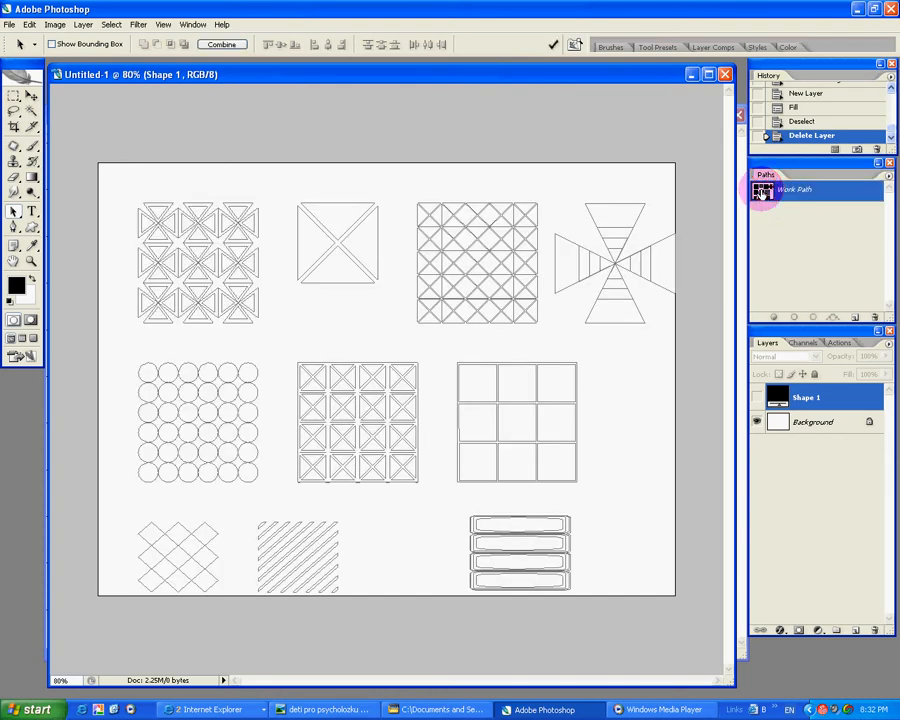
{"action": "mouse_move", "coordinate": [762, 190]}
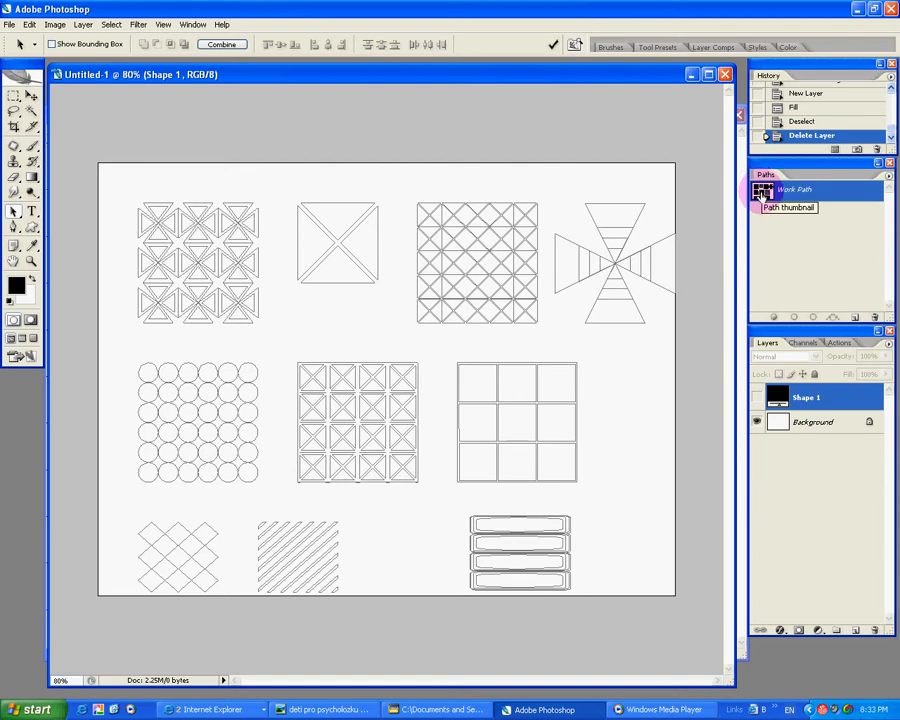
{"action": "left_click", "coordinate": [762, 190]}
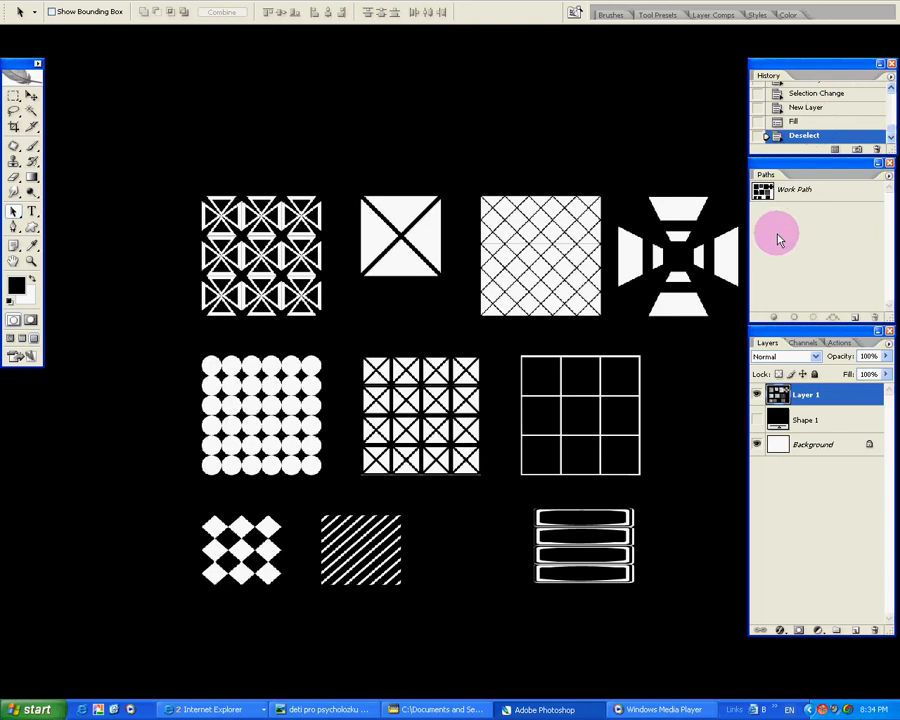
{"action": "mouse_move", "coordinate": [772, 248]}
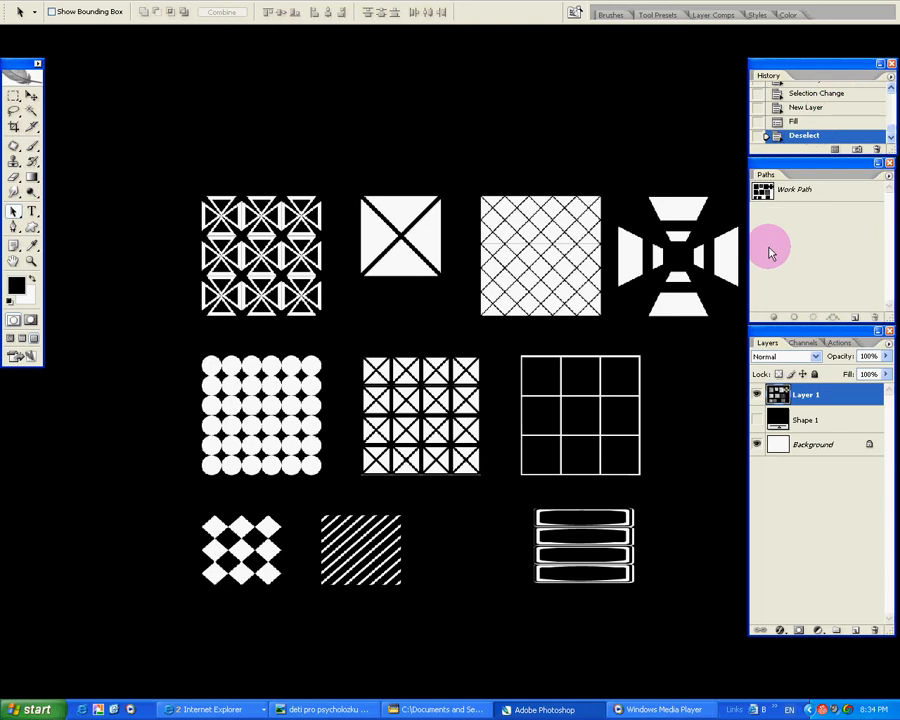
Hide all panels so only the white grid patterns show full screen
{"action": "key", "text": "Tab"}
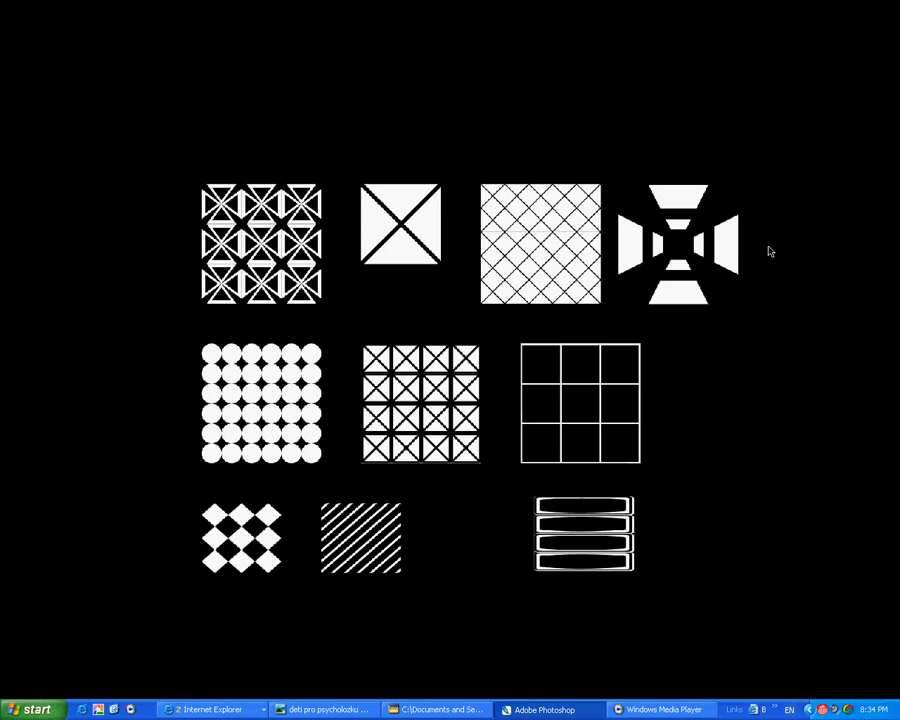
{"action": "mouse_move", "coordinate": [754, 158]}
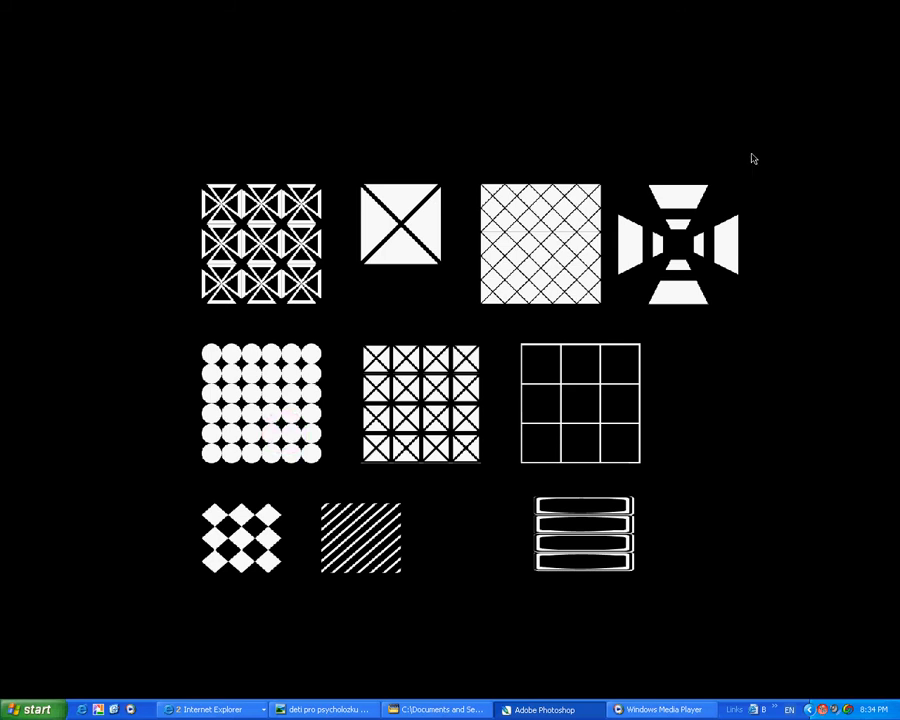
{"action": "mouse_move", "coordinate": [768, 386]}
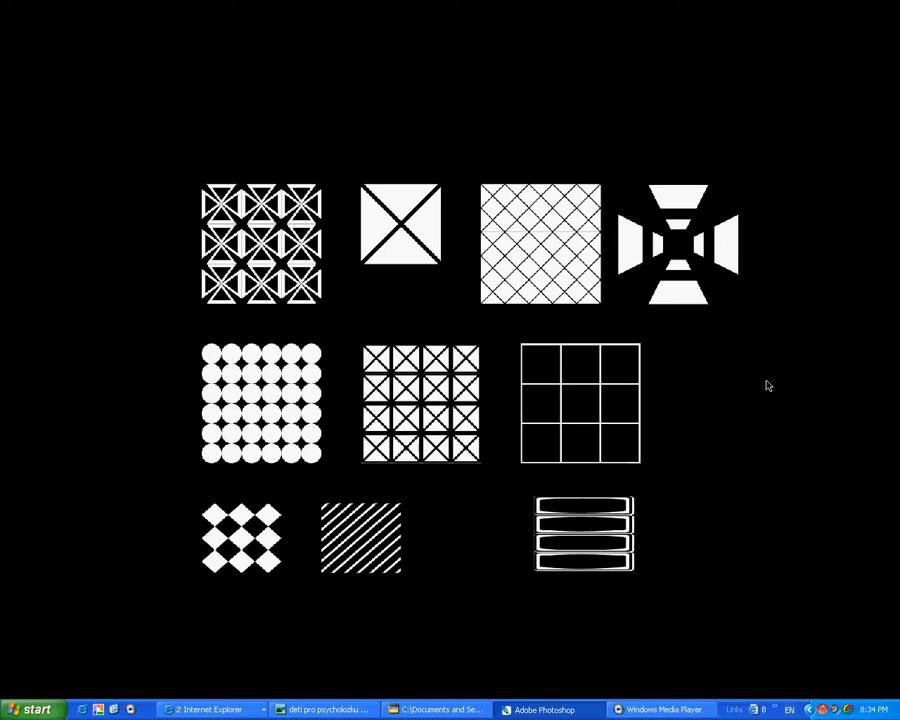
{"action": "mouse_move", "coordinate": [754, 381]}
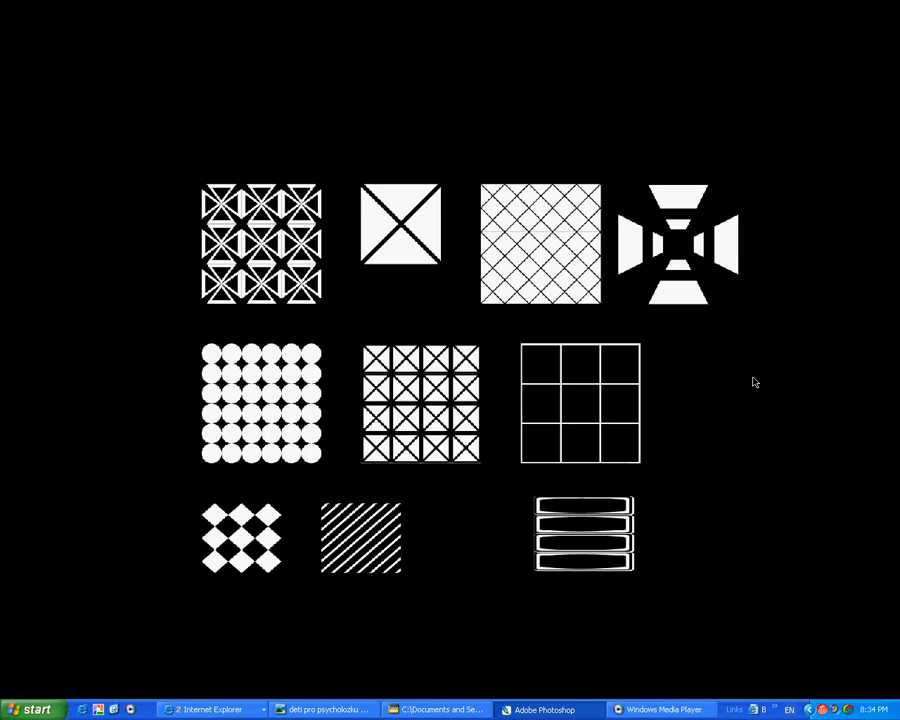
{"action": "mouse_move", "coordinate": [697, 431]}
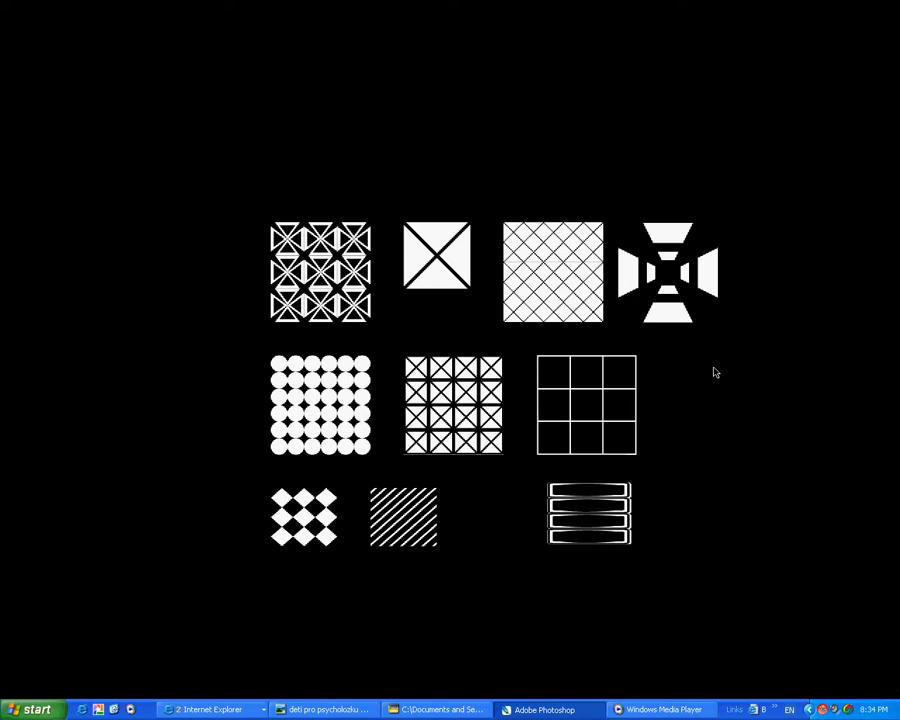
{"action": "mouse_move", "coordinate": [710, 372]}
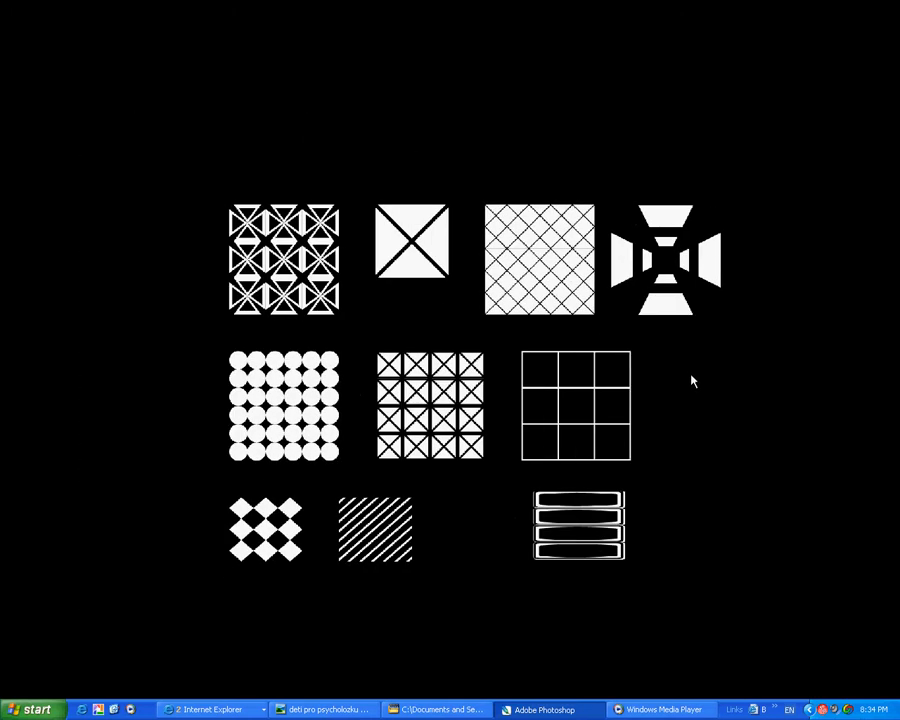
{"action": "mouse_move", "coordinate": [703, 390]}
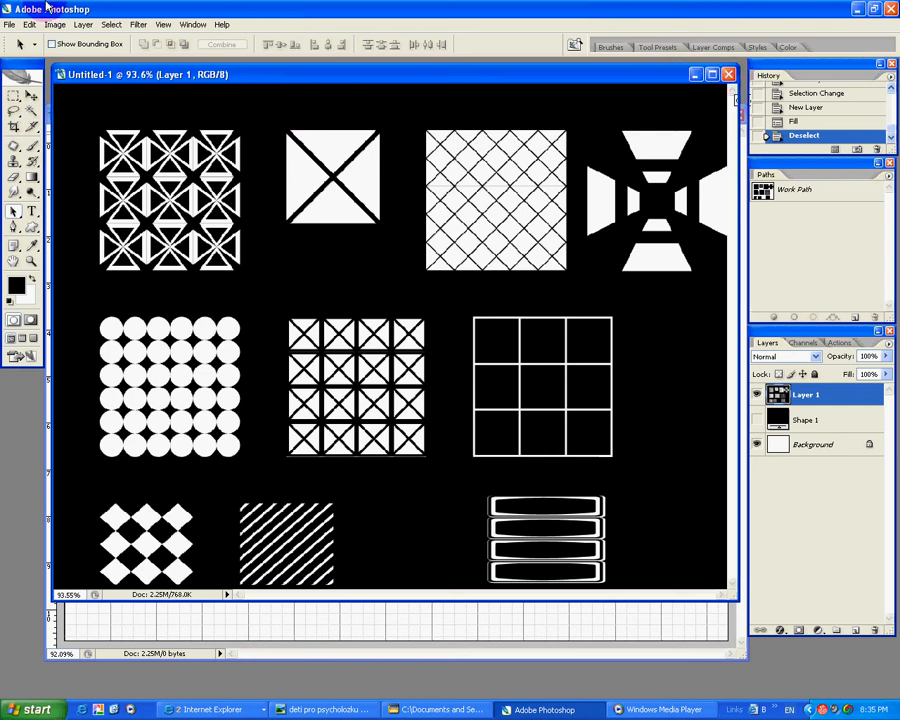
Save the document as 'grids' in Photoshop format, confirming the compatibility options
{"action": "left_click", "coordinate": [9, 24]}
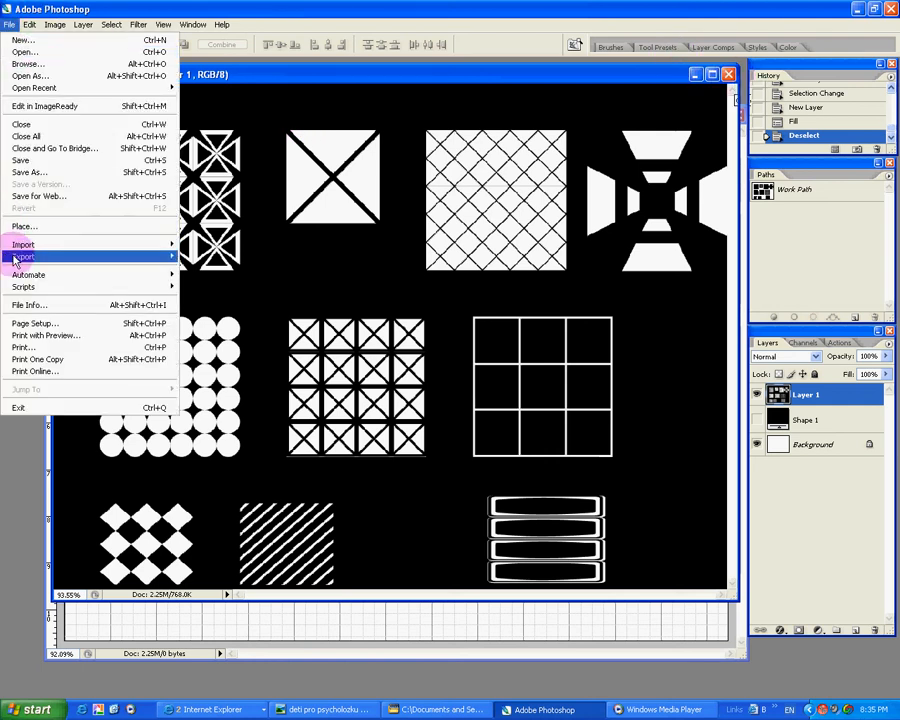
{"action": "mouse_move", "coordinate": [45, 172]}
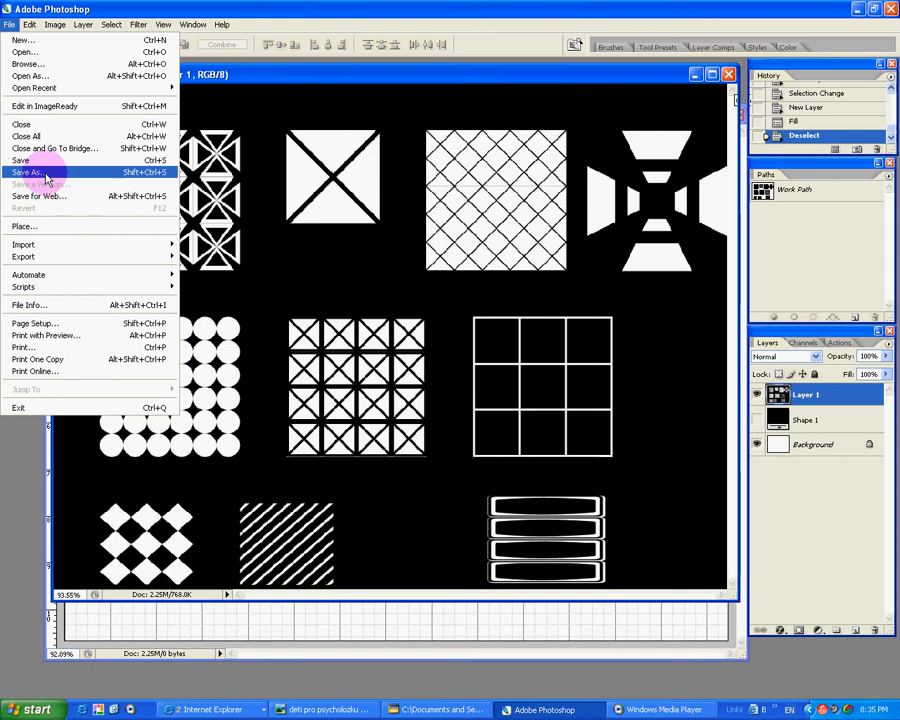
{"action": "left_click", "coordinate": [28, 172]}
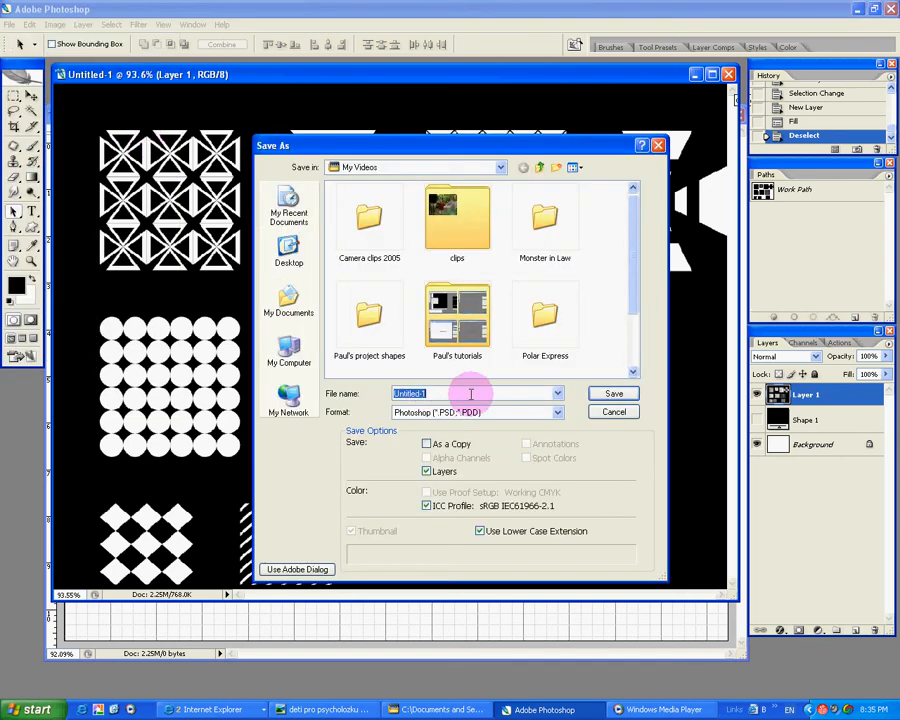
{"action": "type", "text": "grids"}
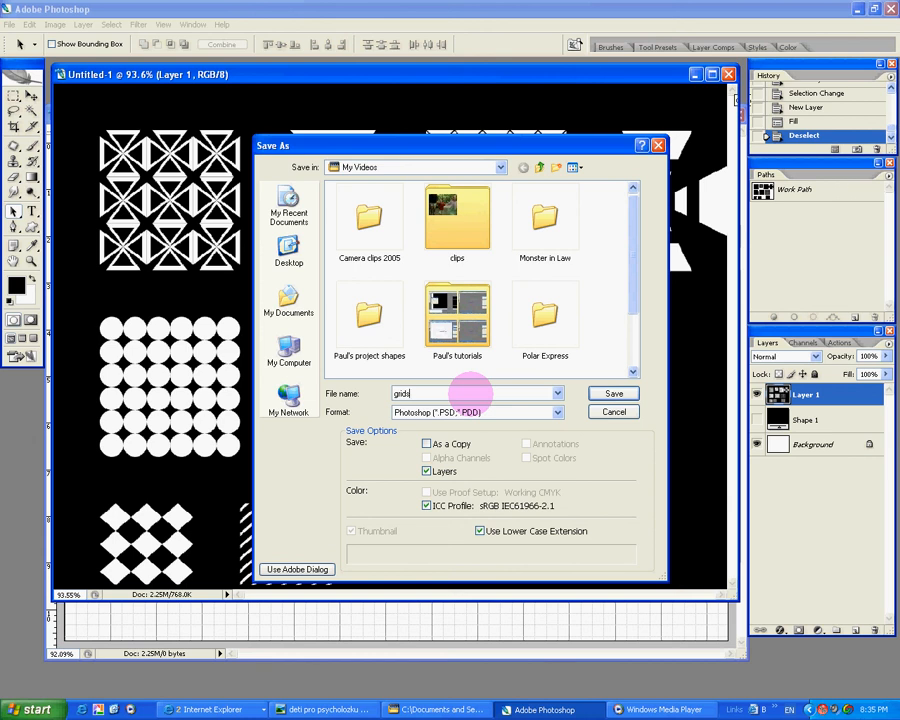
{"action": "left_click", "coordinate": [613, 393]}
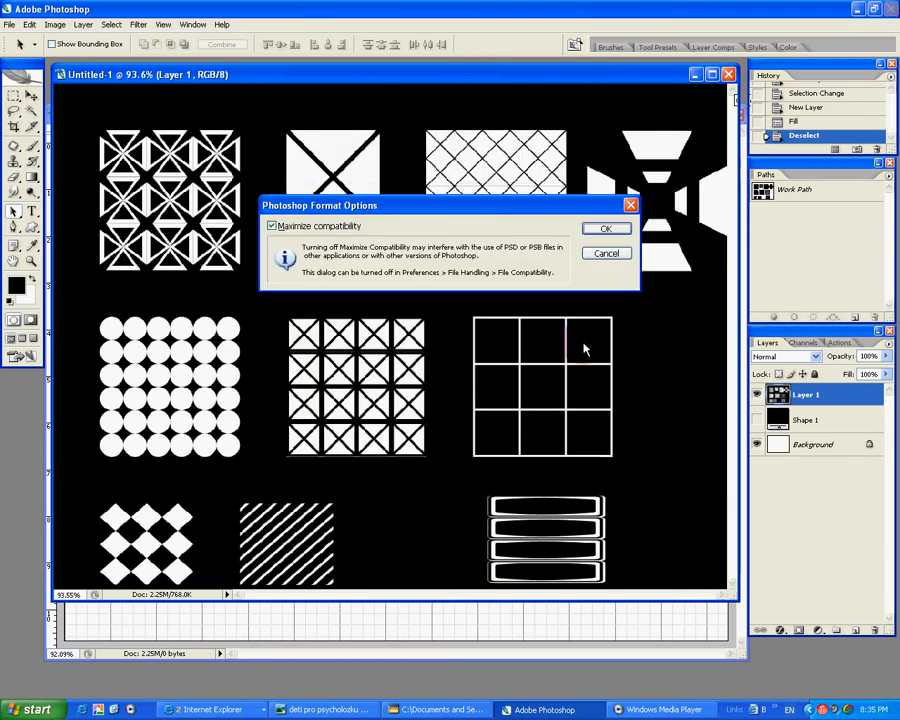
{"action": "left_click", "coordinate": [606, 228]}
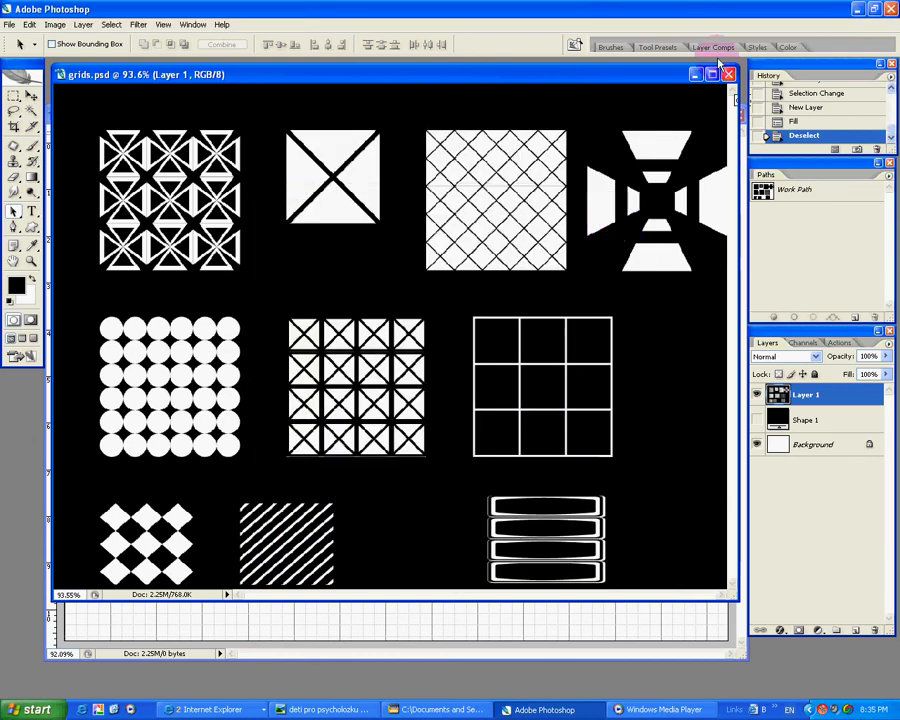